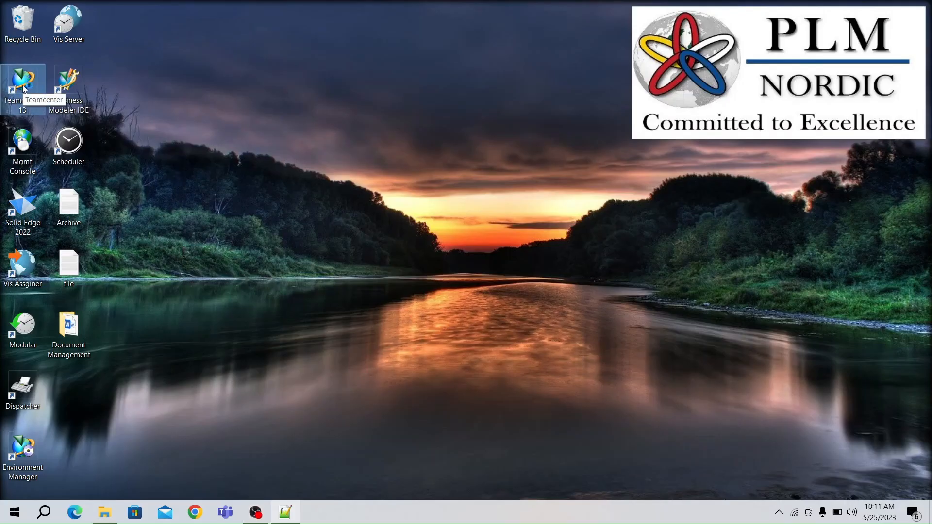
Launch Teamcenter 13 from the desktop and log in with the password.
{"action": "double_click", "coordinate": [22, 86]}
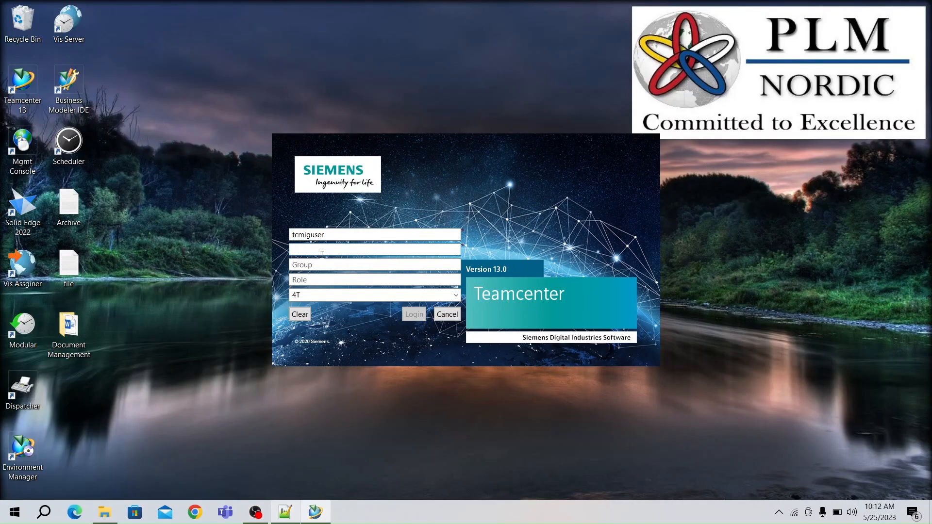
{"action": "type", "text": "password"}
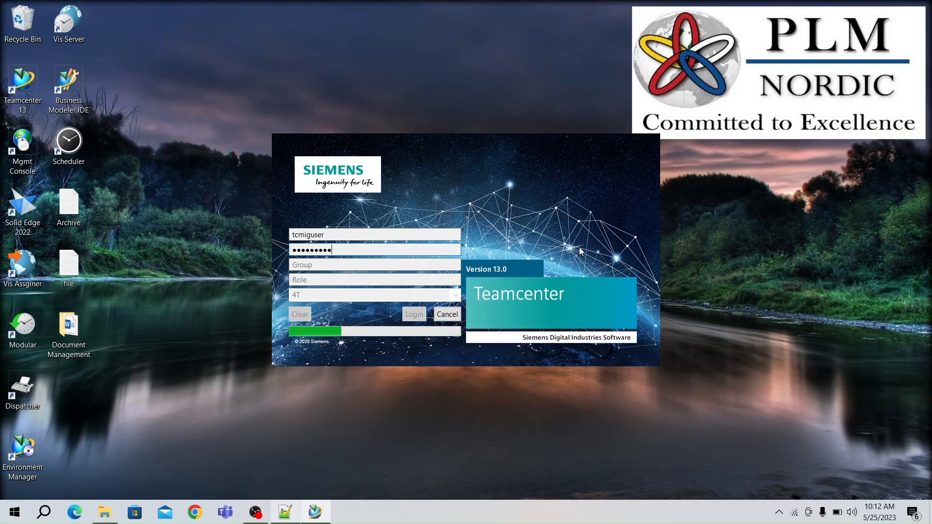
{"action": "left_click", "coordinate": [413, 314]}
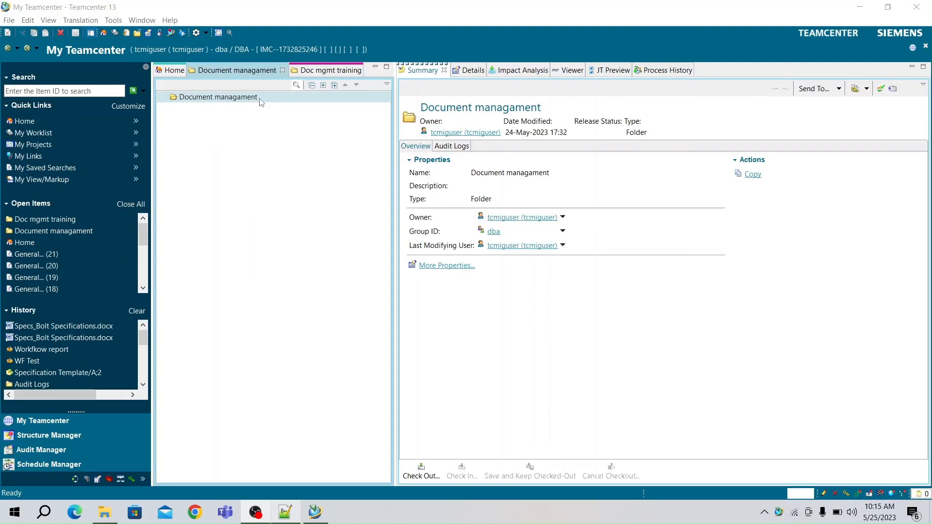
Start a new item via File > New > Item and choose the document business object type.
{"action": "left_click", "coordinate": [8, 19]}
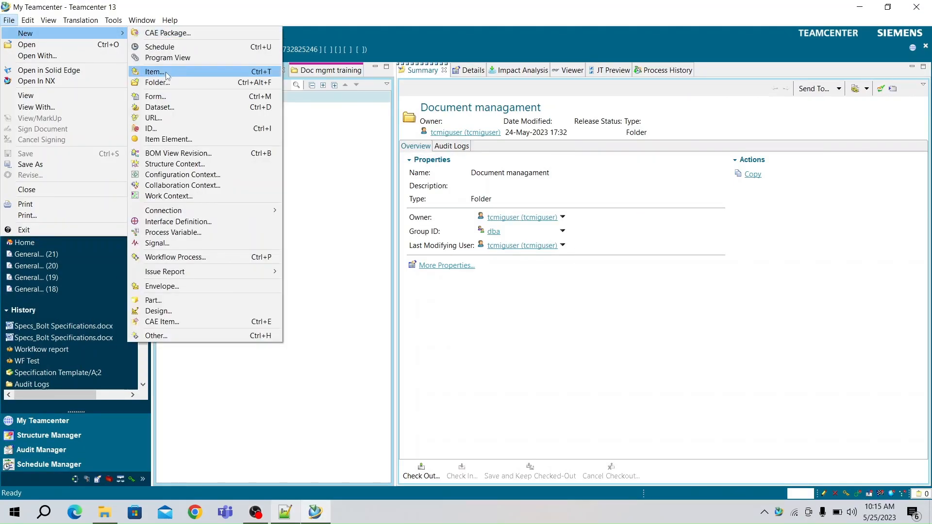
{"action": "left_click", "coordinate": [154, 71]}
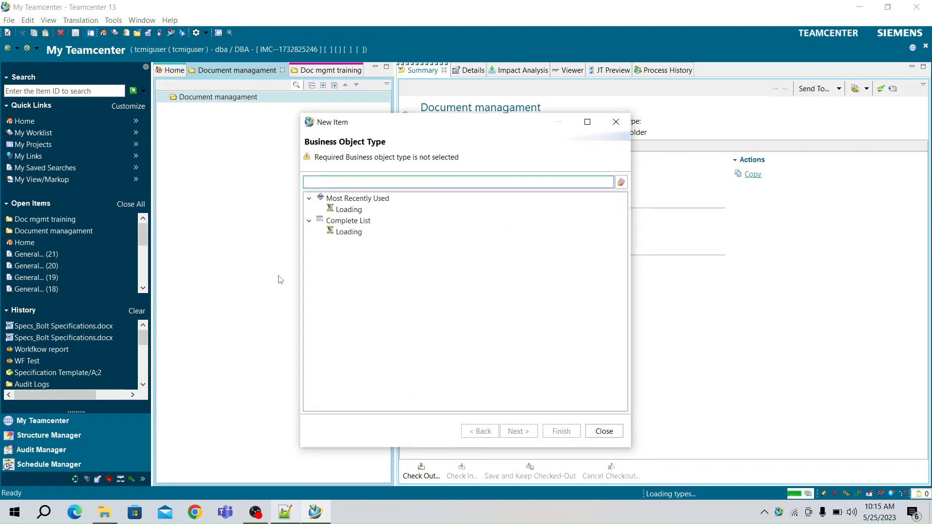
{"action": "left_click", "coordinate": [517, 431]}
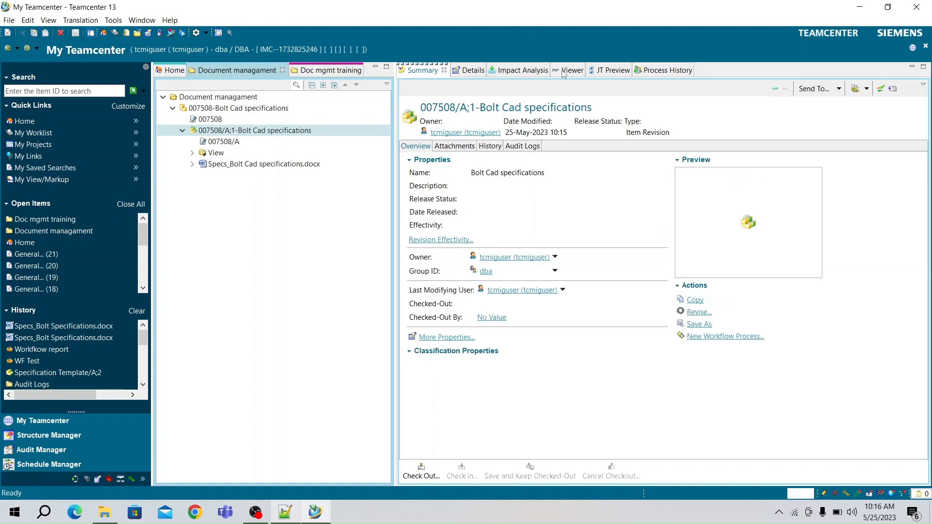
Edit the specifications .docx in the Viewer, titling it 'Bolt Specifications', then return to Summary.
{"action": "left_click", "coordinate": [571, 70]}
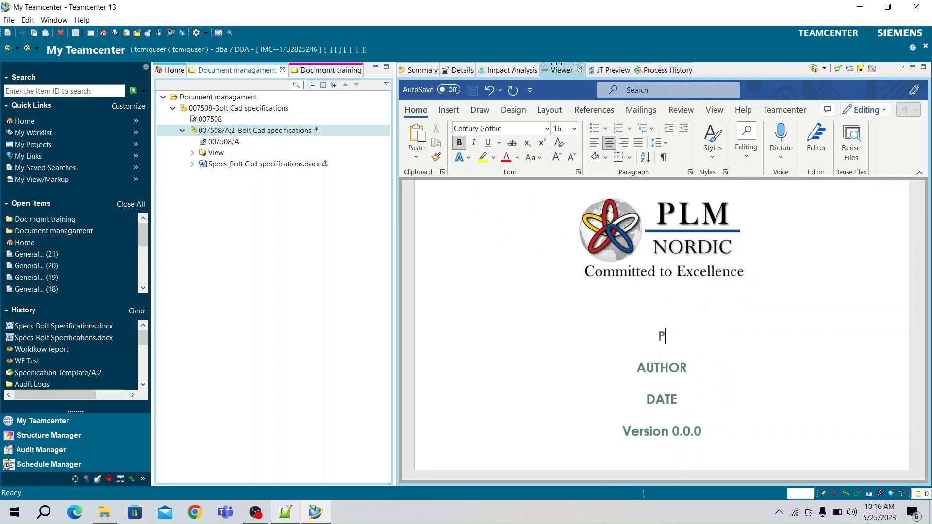
{"action": "type", "text": "Bolt Specifications"}
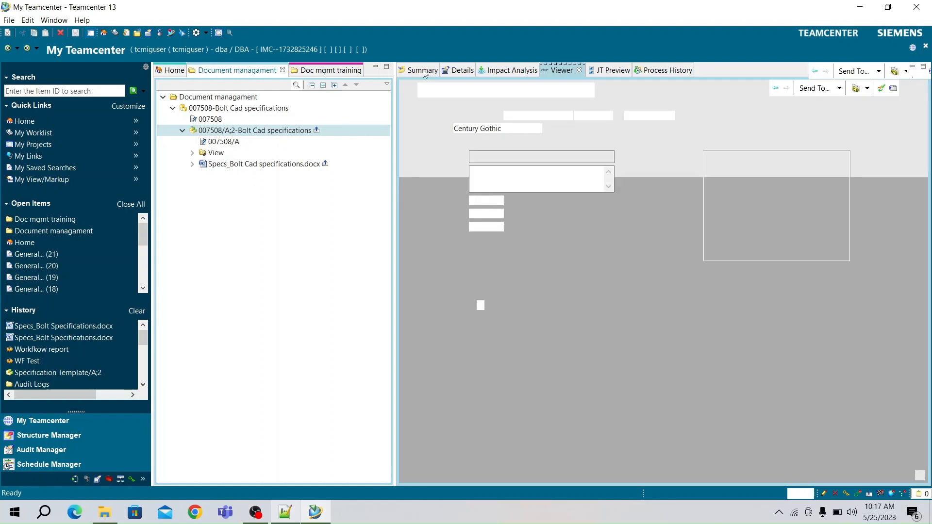
{"action": "left_click", "coordinate": [423, 70]}
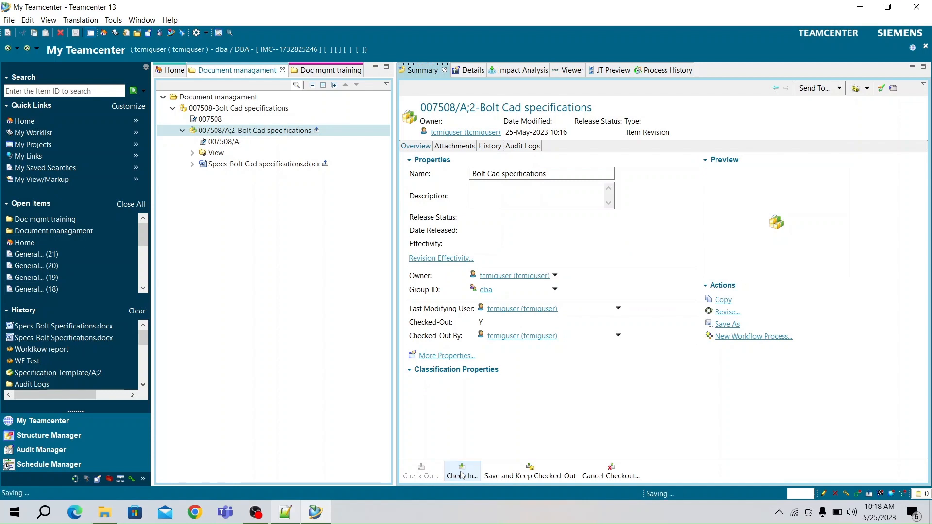
Check the document back in, then translate Specs_Bolt Cad specifications.docx to PDF.
{"action": "left_click", "coordinate": [462, 472]}
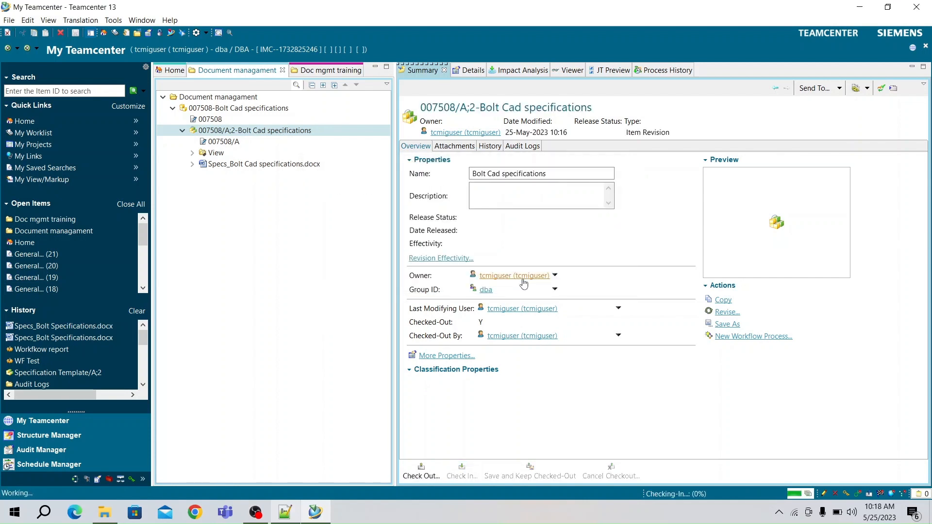
{"action": "left_click", "coordinate": [461, 469]}
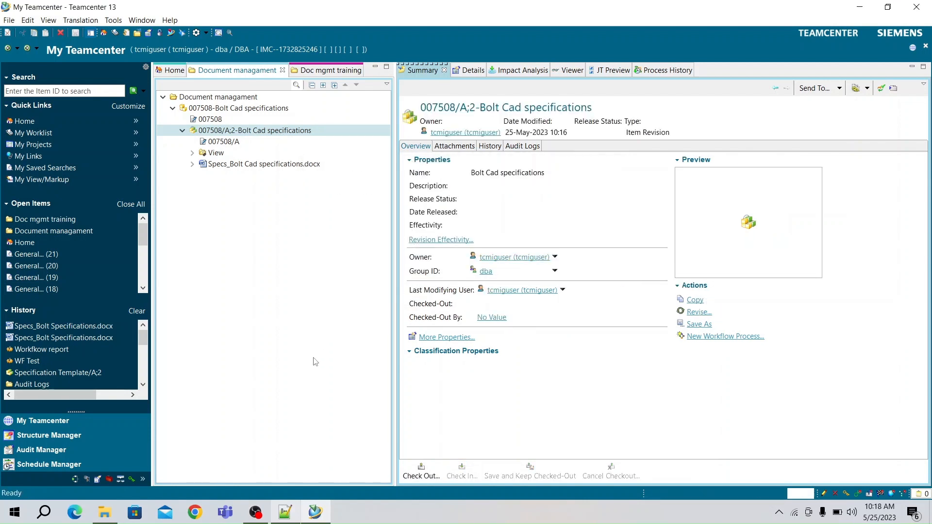
{"action": "left_click", "coordinate": [81, 19]}
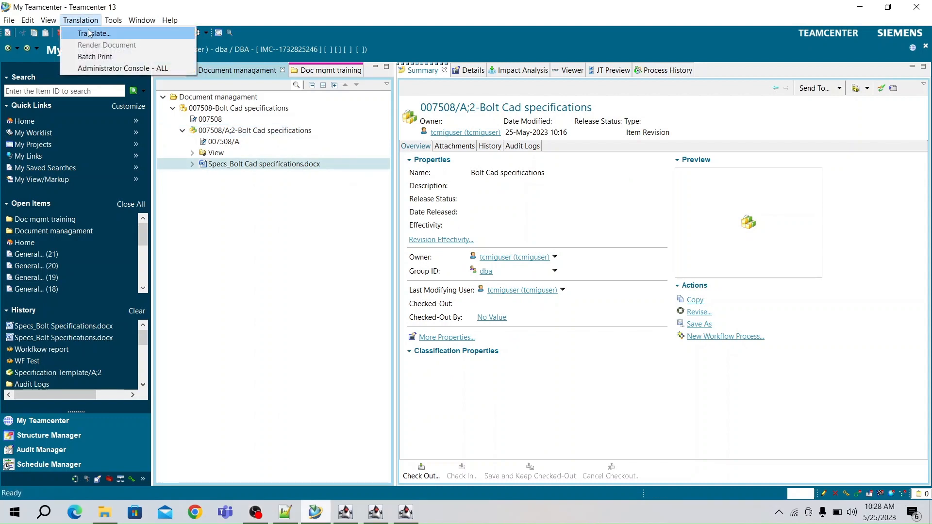
{"action": "left_click", "coordinate": [93, 33]}
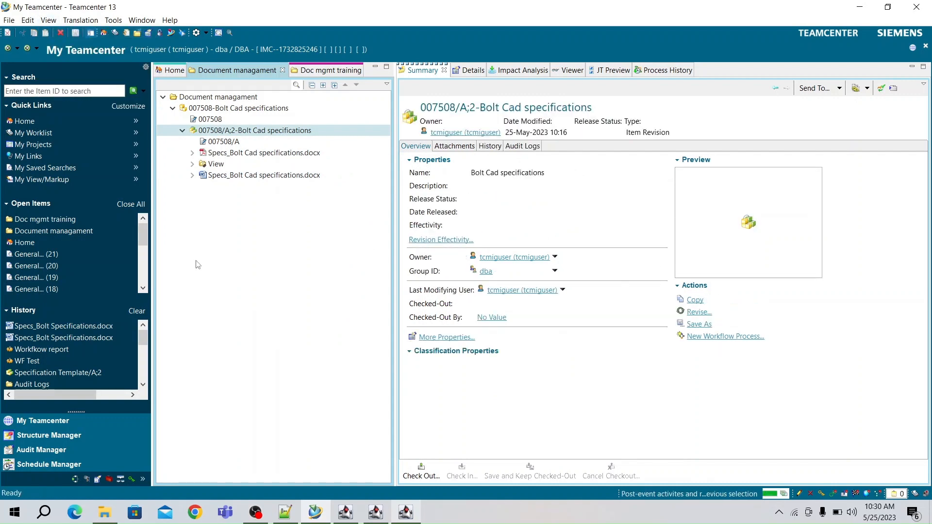
Preview the translated PDF, view its Summary and start a new workflow on it.
{"action": "left_click", "coordinate": [263, 152]}
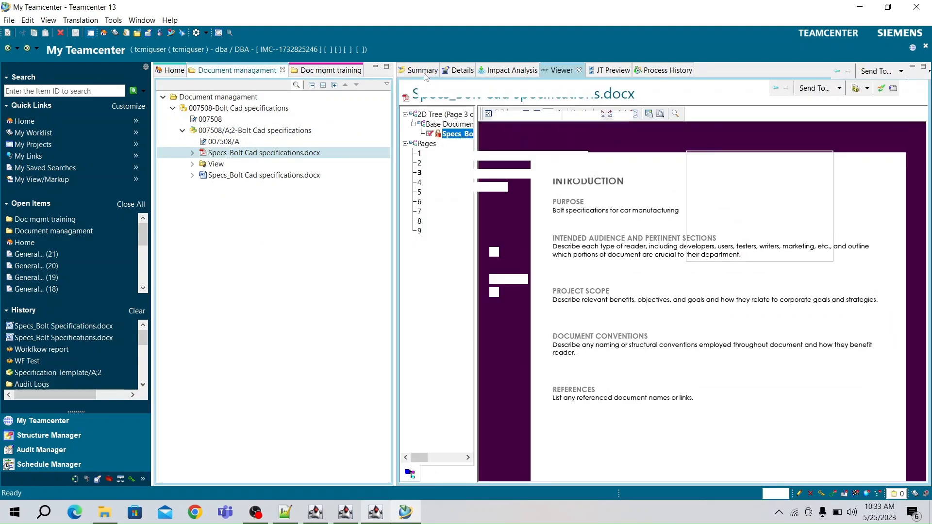
{"action": "mouse_move", "coordinate": [423, 70]}
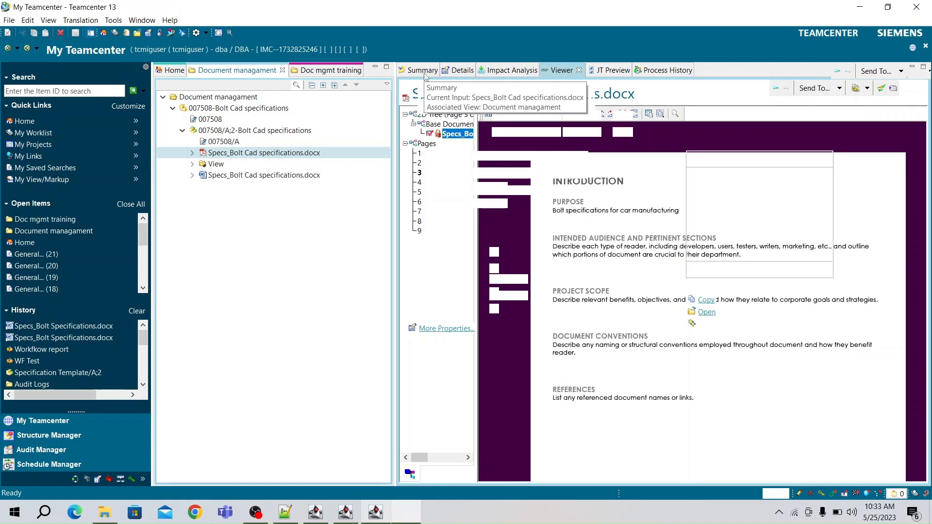
{"action": "left_click", "coordinate": [424, 70]}
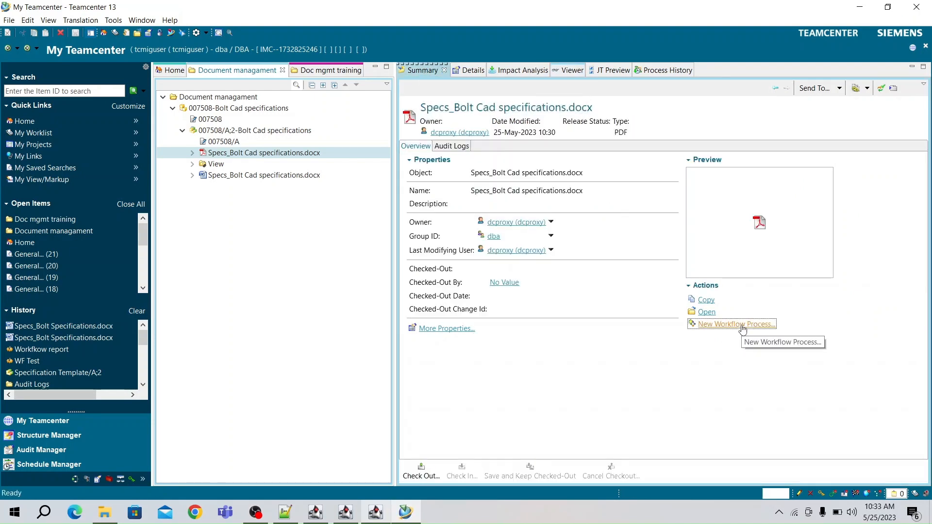
{"action": "left_click", "coordinate": [736, 324]}
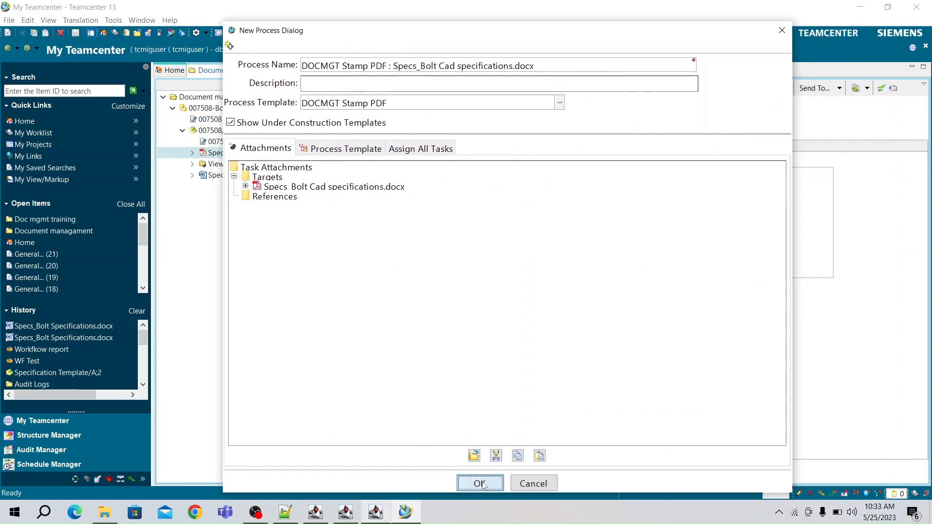
Submit the DOCMGT Stamp PDF workflow and view the stamped PDF in the Viewer.
{"action": "left_click", "coordinate": [479, 483]}
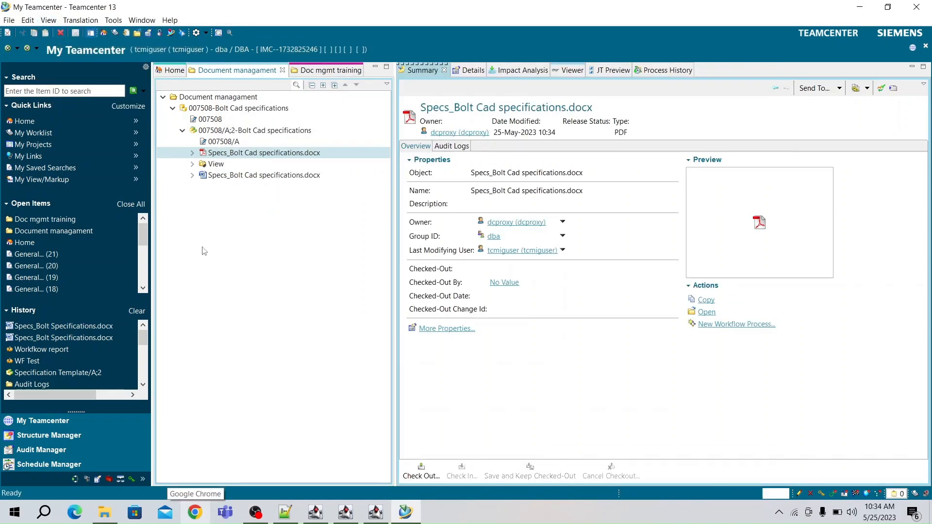
{"action": "left_click", "coordinate": [562, 70]}
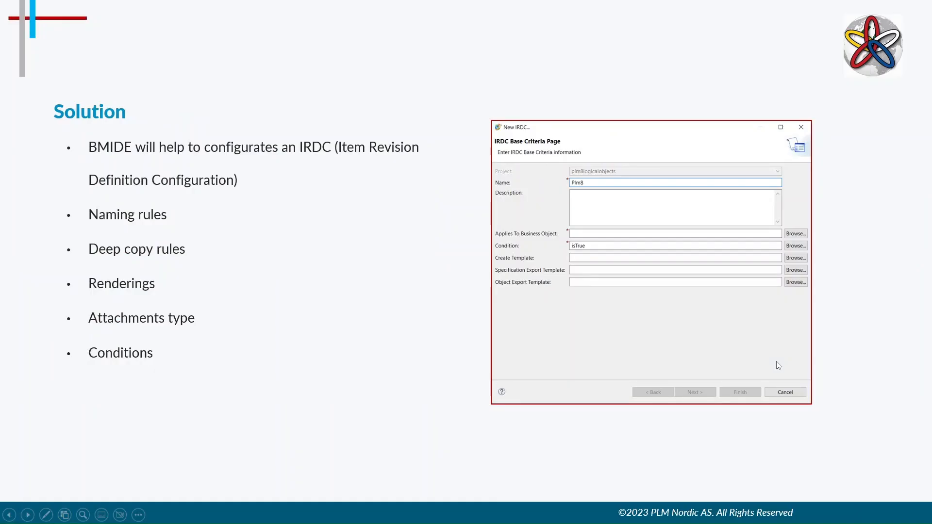
{"action": "mouse_move", "coordinate": [44, 171]}
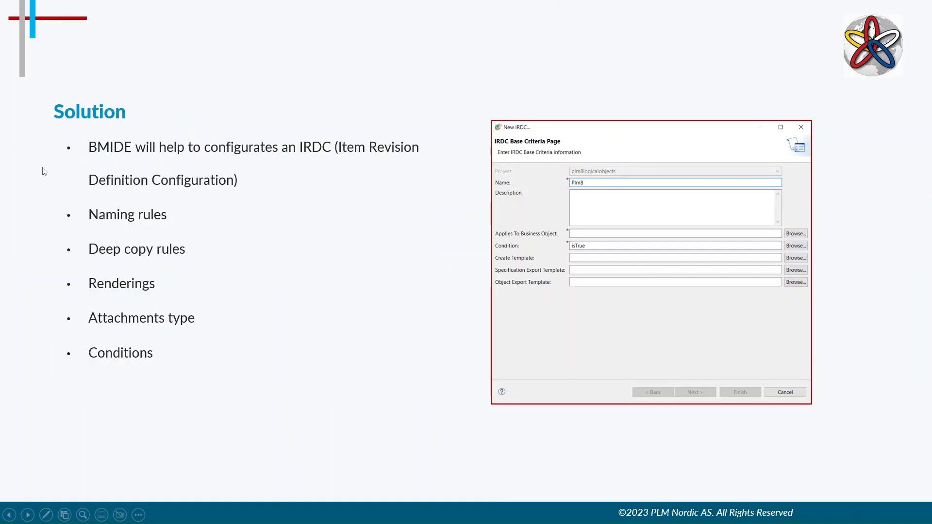
{"action": "mouse_move", "coordinate": [148, 153]}
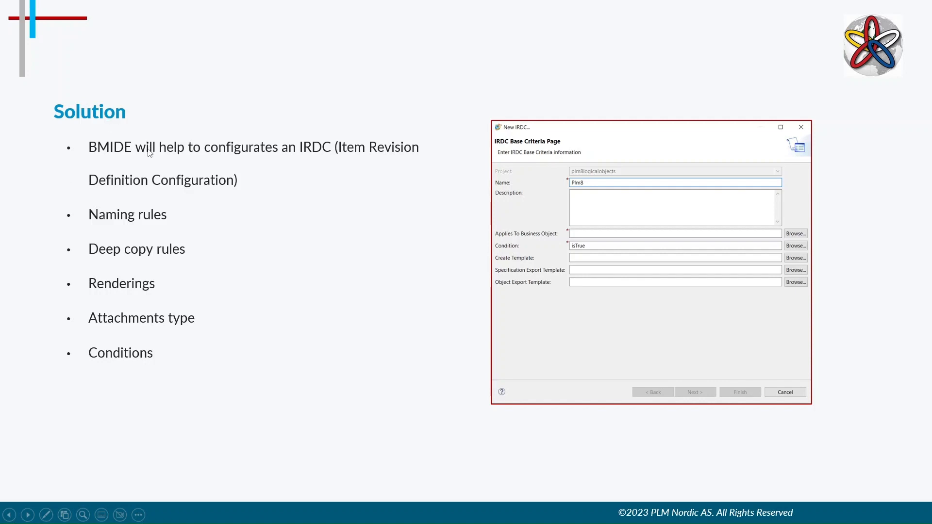
{"action": "mouse_move", "coordinate": [308, 162]}
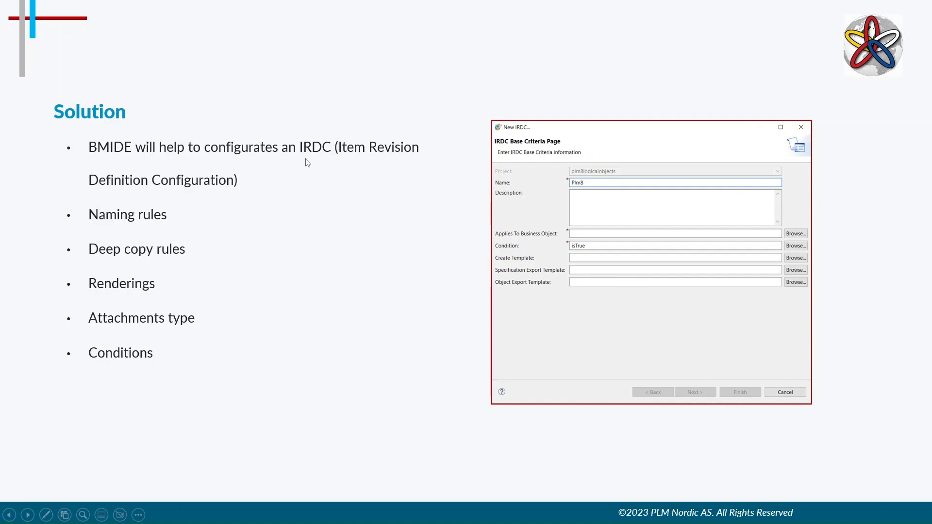
{"action": "mouse_move", "coordinate": [339, 156]}
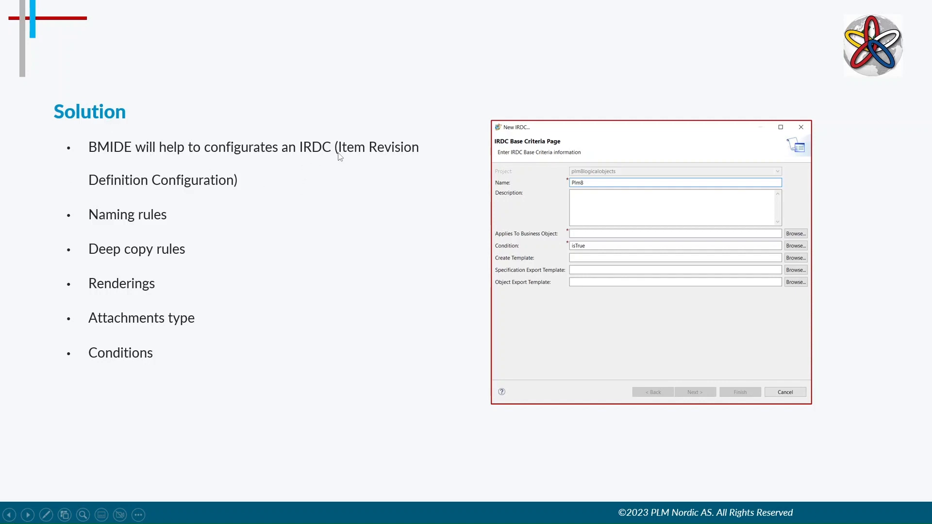
{"action": "mouse_move", "coordinate": [114, 169]}
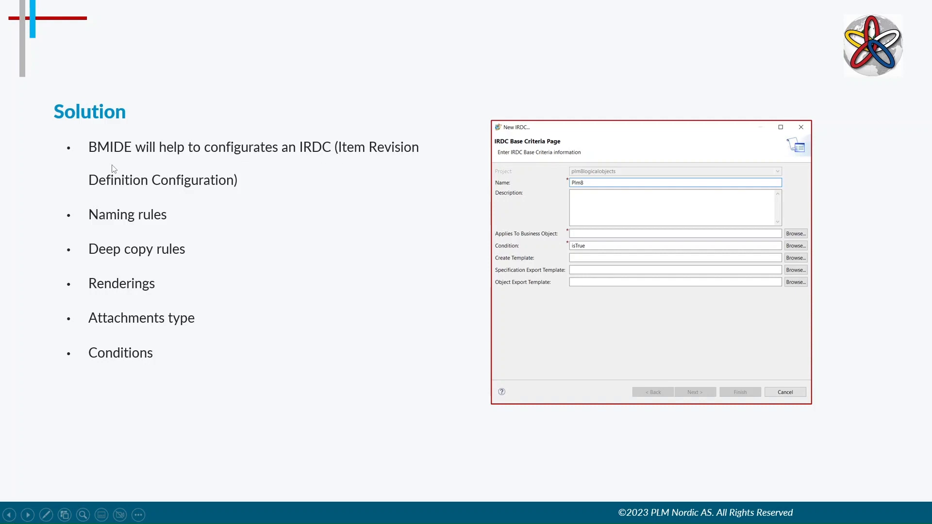
{"action": "mouse_move", "coordinate": [133, 159]}
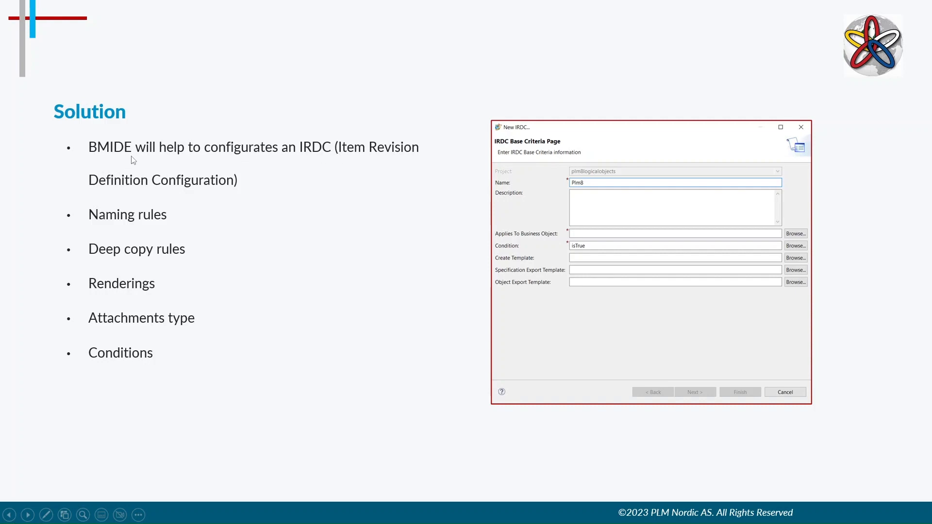
{"action": "mouse_move", "coordinate": [176, 223]}
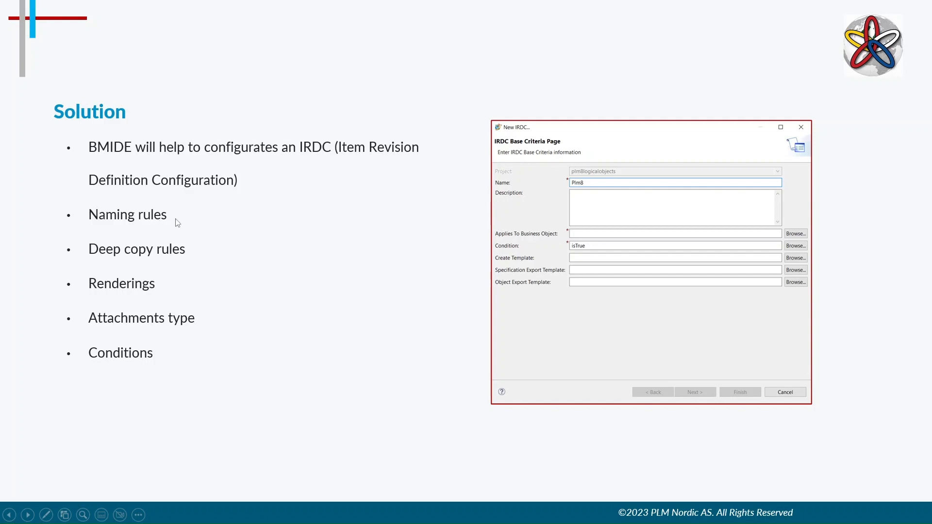
{"action": "mouse_move", "coordinate": [129, 224]}
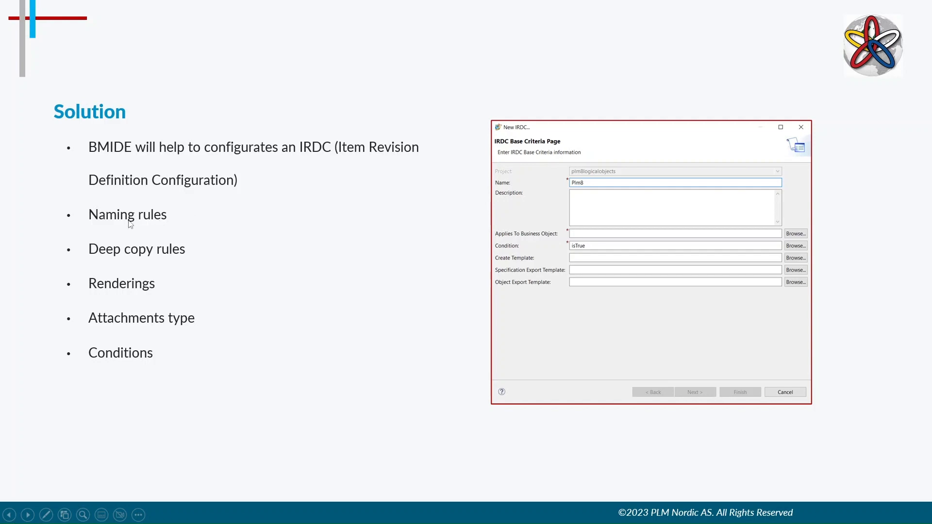
{"action": "mouse_move", "coordinate": [128, 249]}
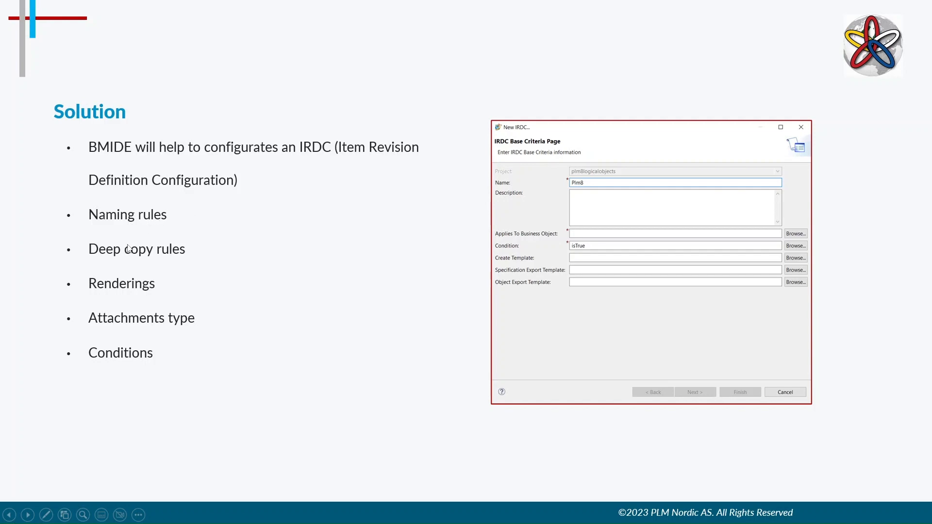
{"action": "mouse_move", "coordinate": [139, 277]}
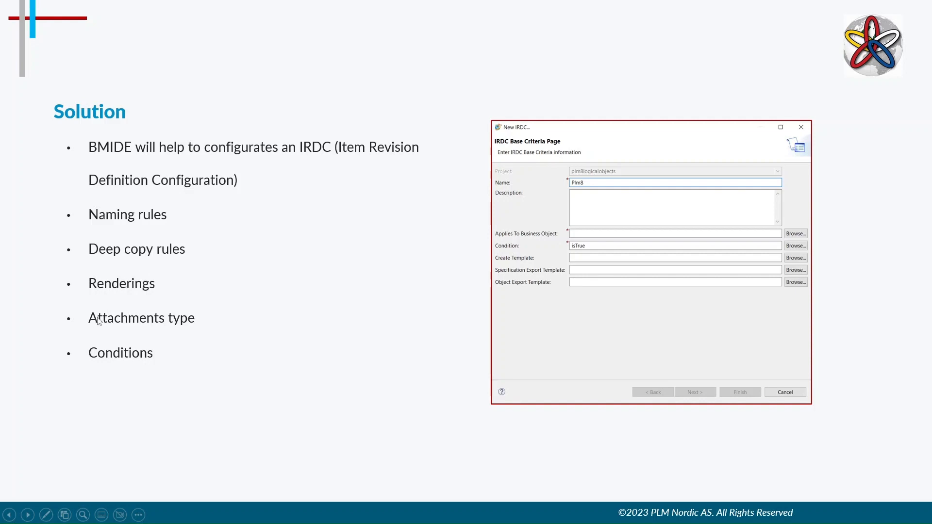
{"action": "mouse_move", "coordinate": [173, 332]}
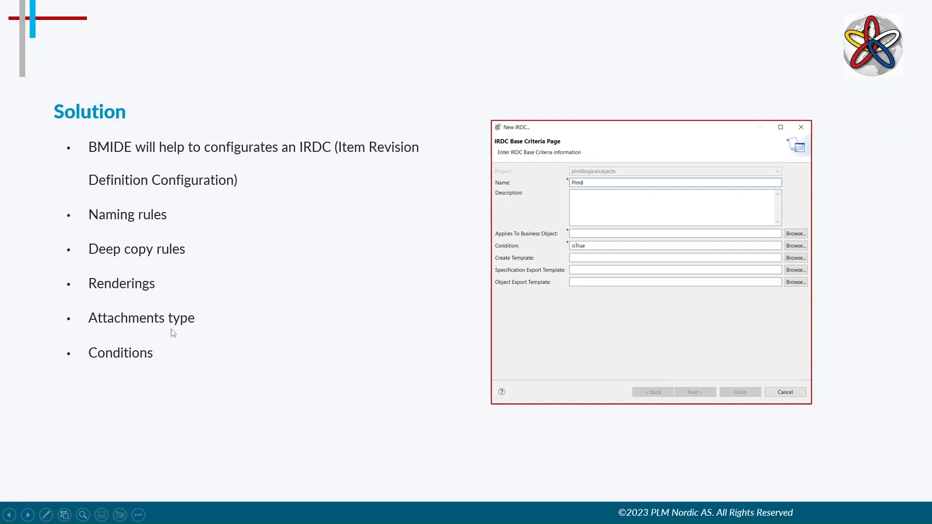
{"action": "mouse_move", "coordinate": [199, 377]}
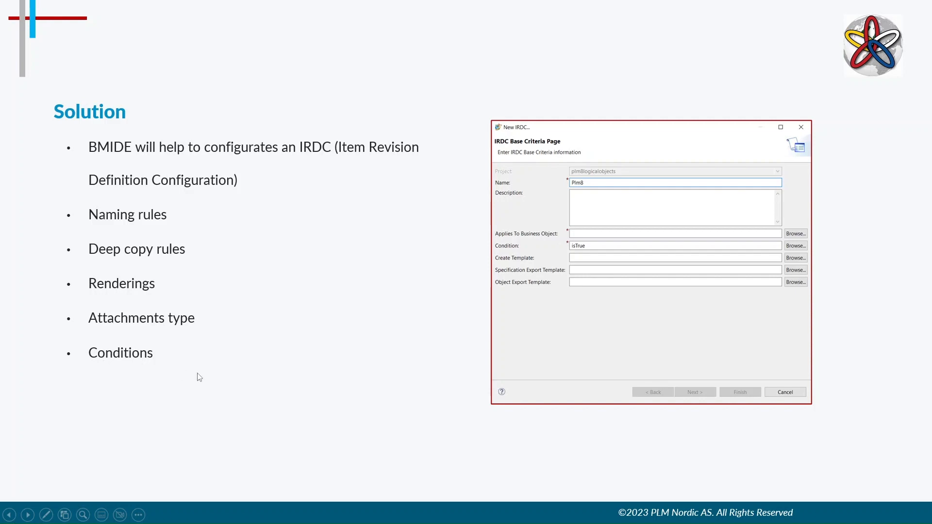
{"action": "mouse_move", "coordinate": [166, 361]}
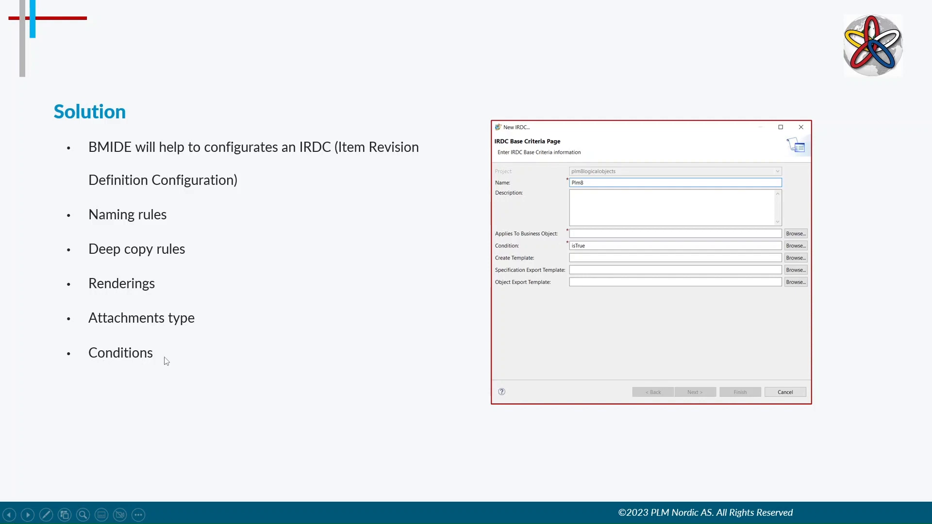
{"action": "mouse_move", "coordinate": [170, 225]}
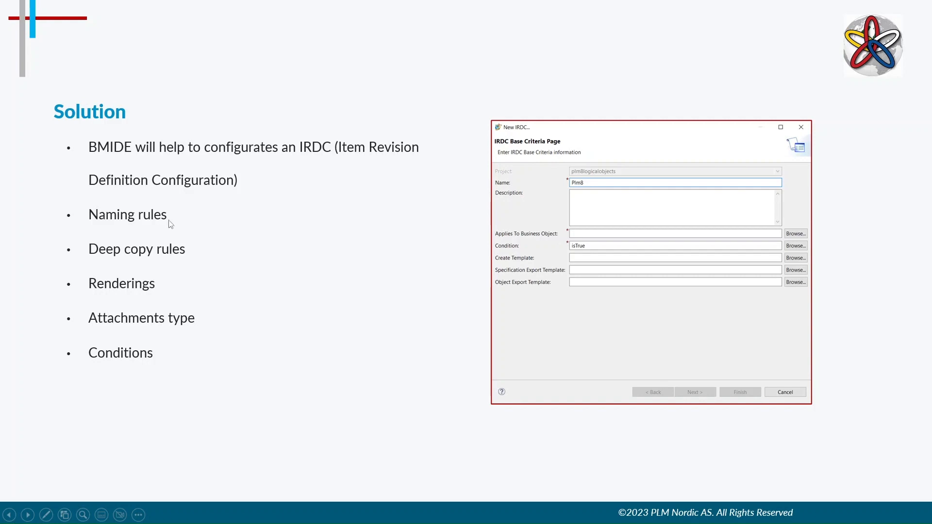
{"action": "mouse_move", "coordinate": [243, 366]}
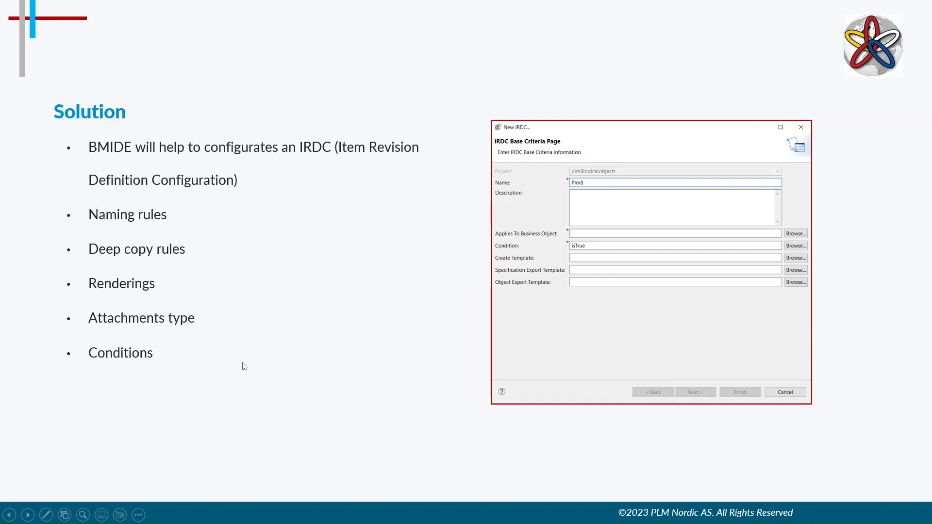
{"action": "mouse_move", "coordinate": [237, 357]}
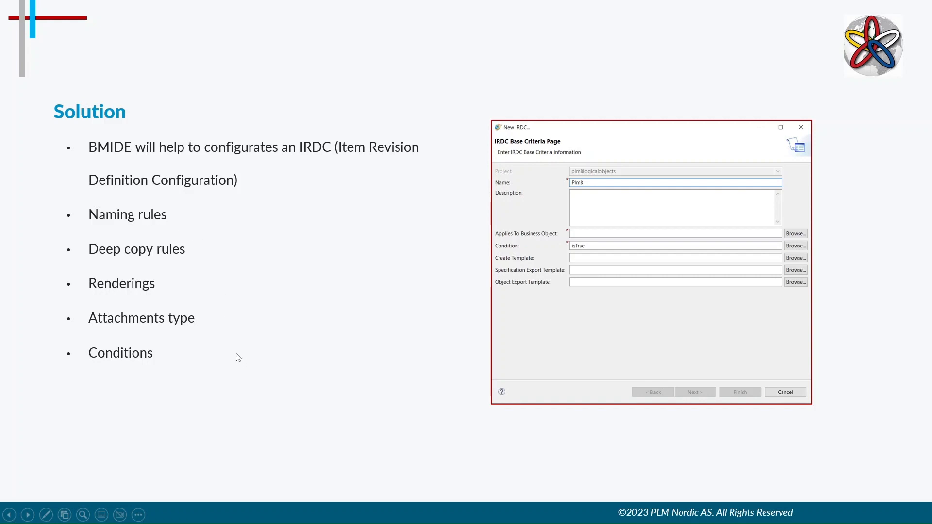